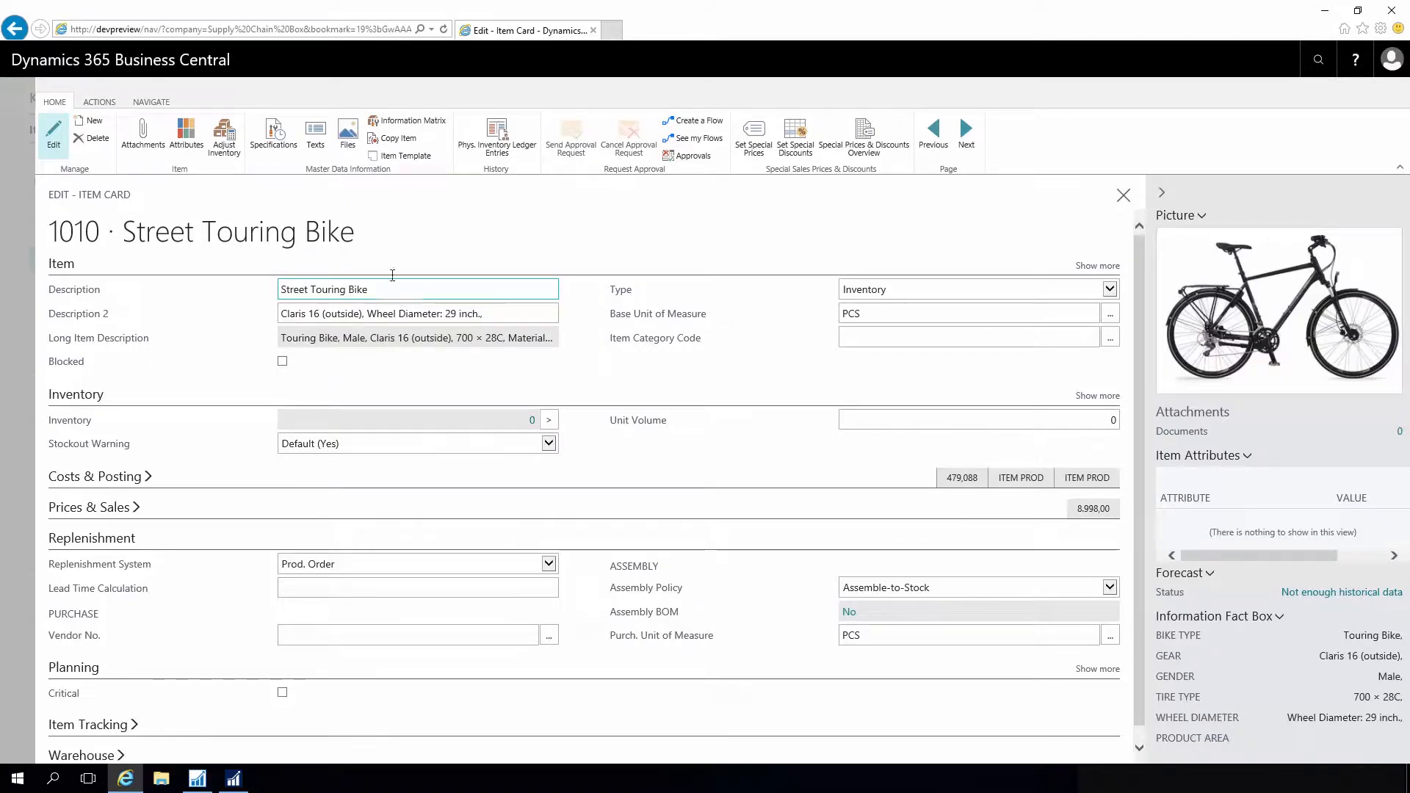
Open Information Setup for item 1010 Street Touring Bike to see its bike type, gear and gender values
{"action": "left_click", "coordinate": [273, 136]}
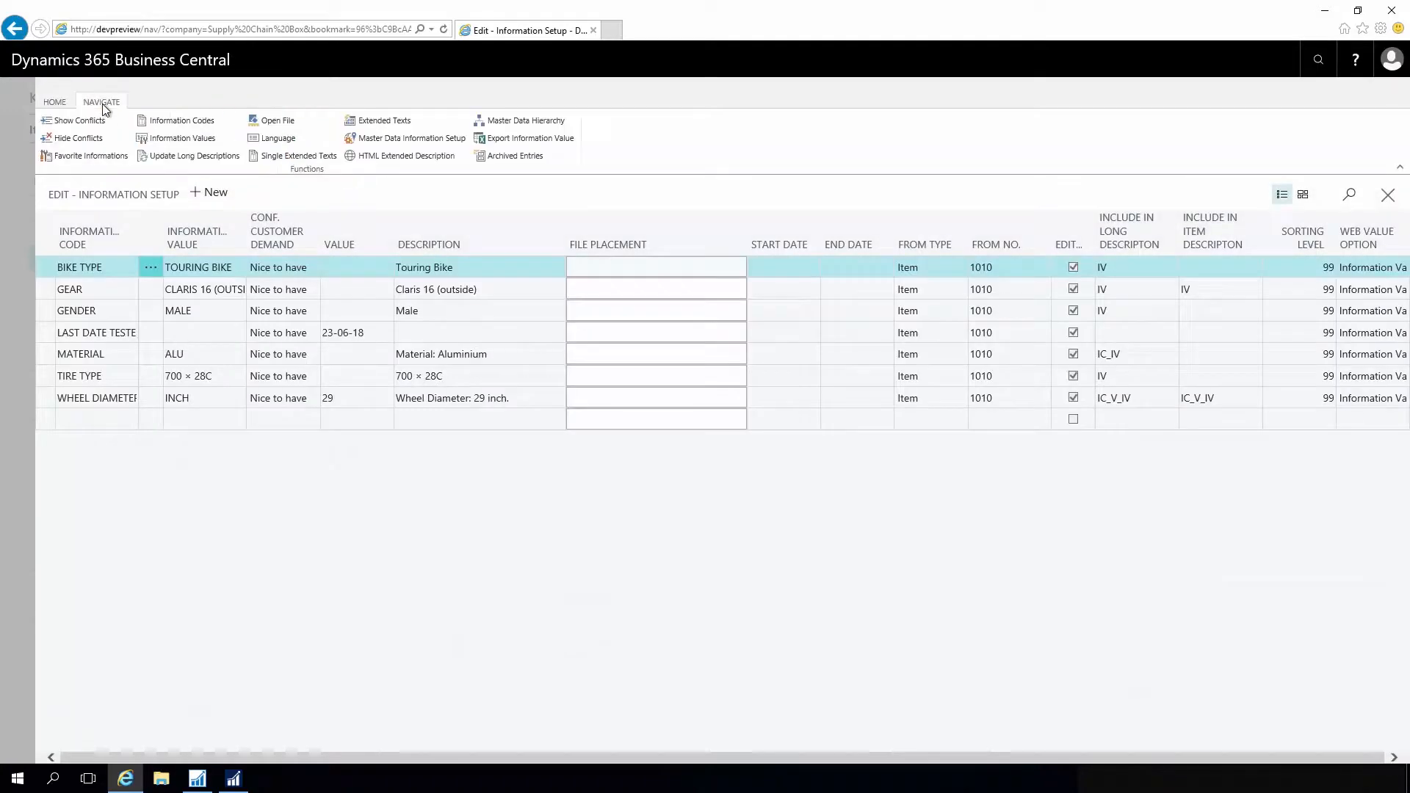
{"action": "mouse_move", "coordinate": [522, 120]}
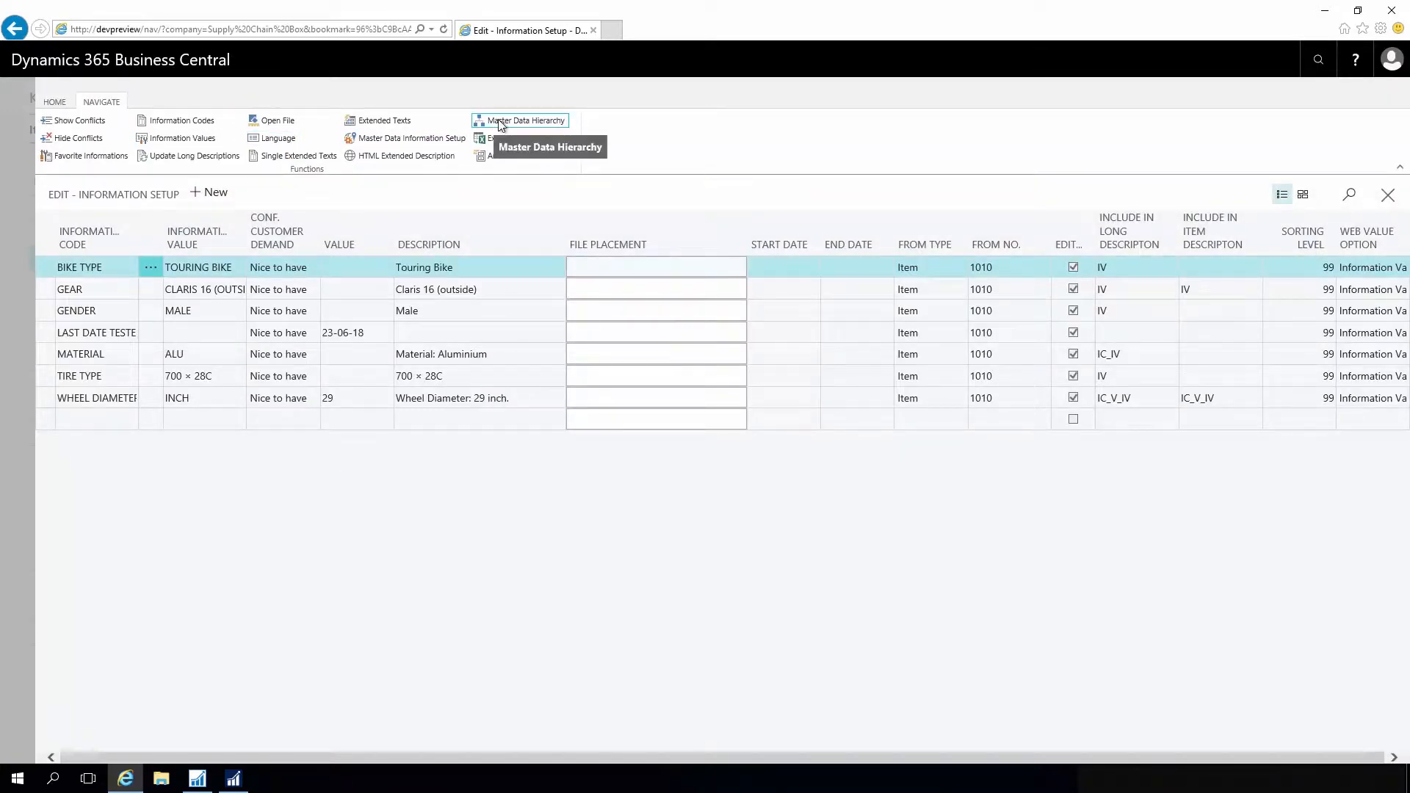
Open the Master Data Hierarchy page with its single level-0 Specification entry and show its Navigate actions
{"action": "left_click", "coordinate": [524, 120]}
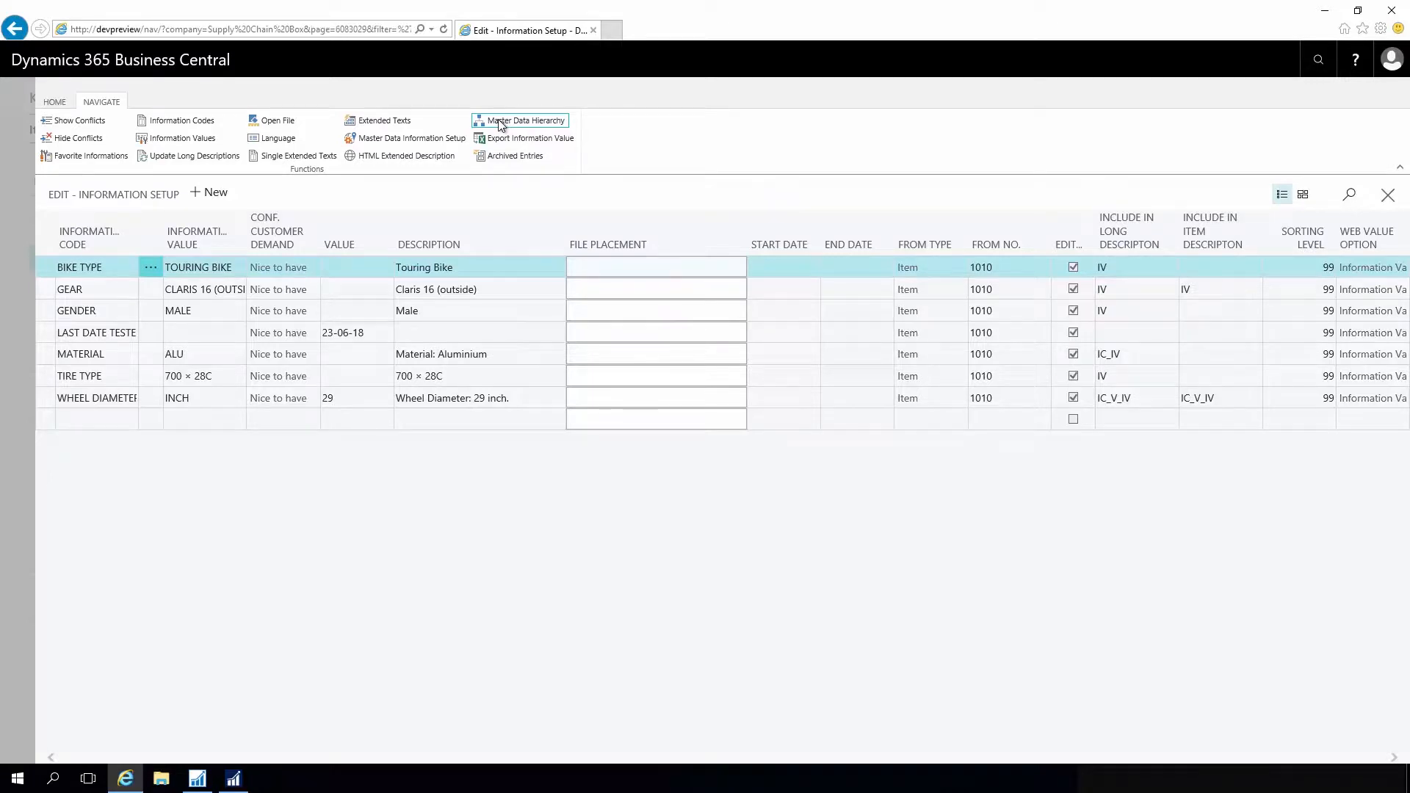
{"action": "left_click", "coordinate": [525, 119]}
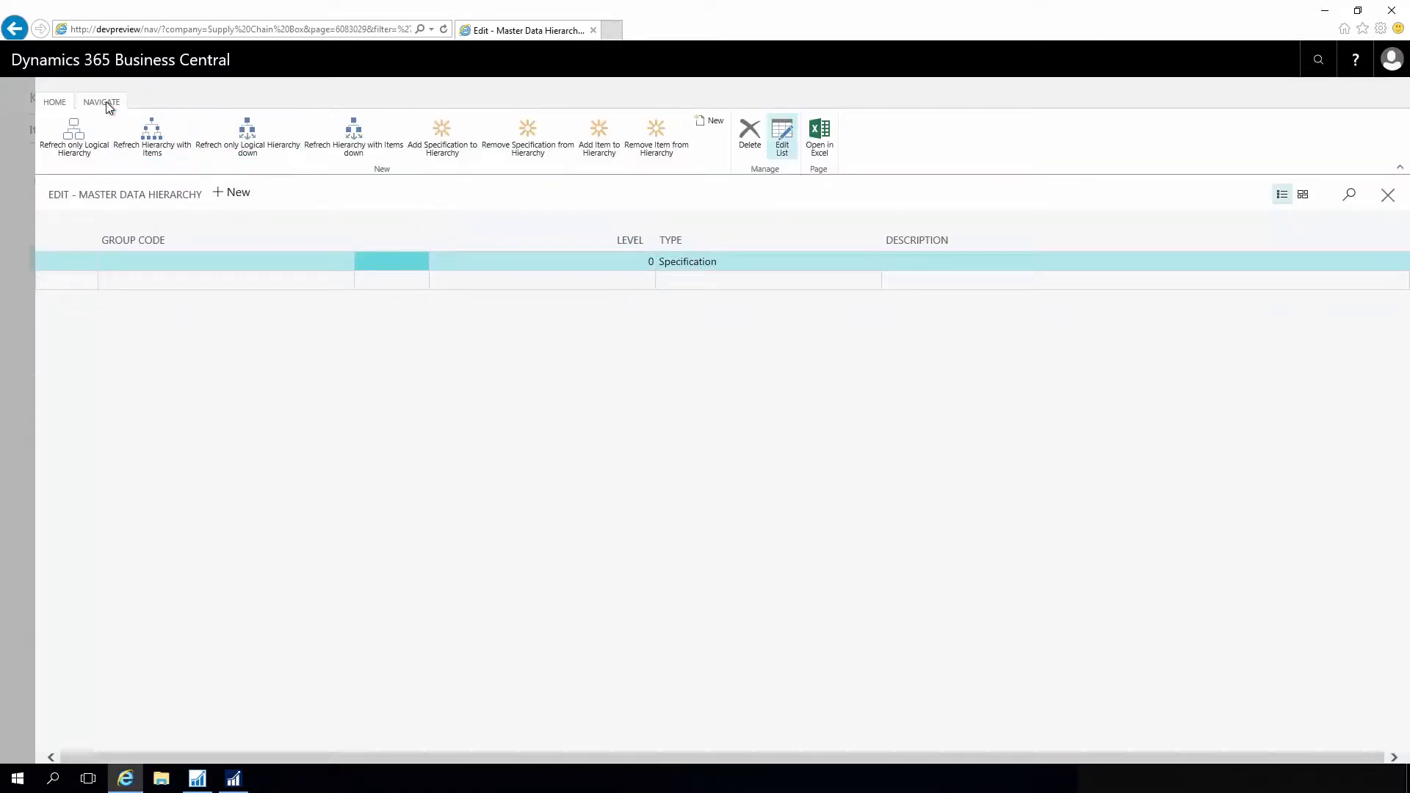
{"action": "left_click", "coordinate": [100, 101]}
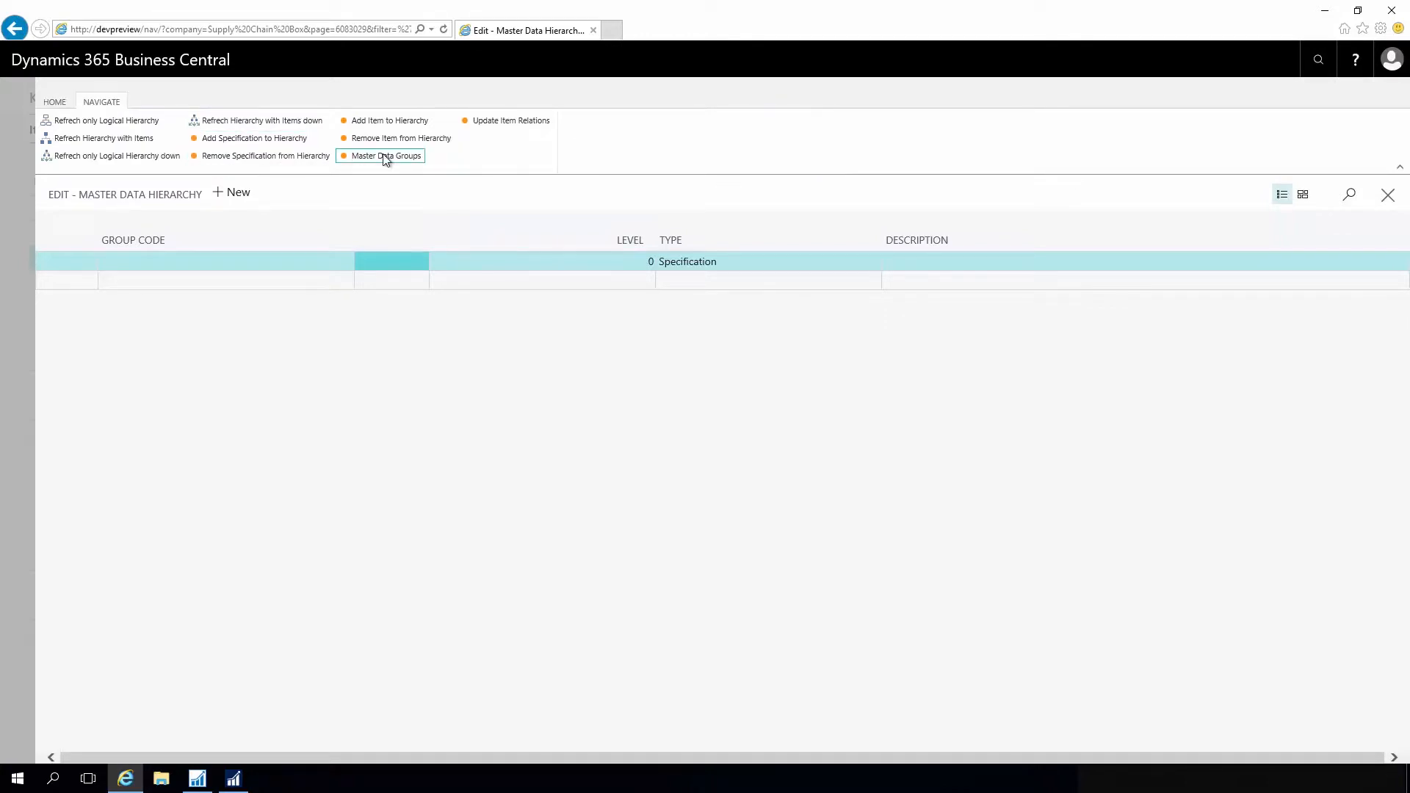
{"action": "left_click", "coordinate": [384, 156]}
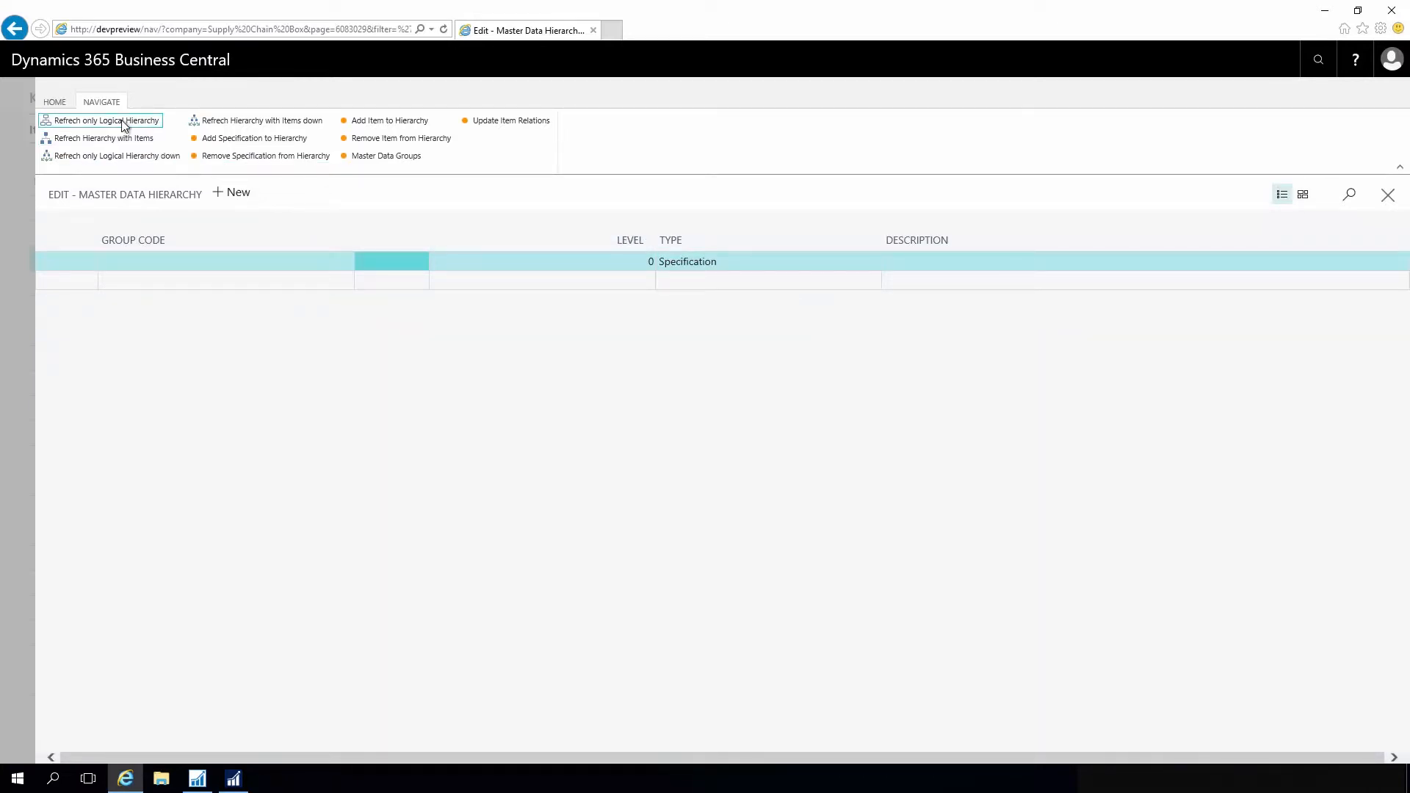
Generate the logical hierarchy, select NEXUS 7 (INSIDE), and refresh the hierarchy with items
{"action": "left_click", "coordinate": [106, 119]}
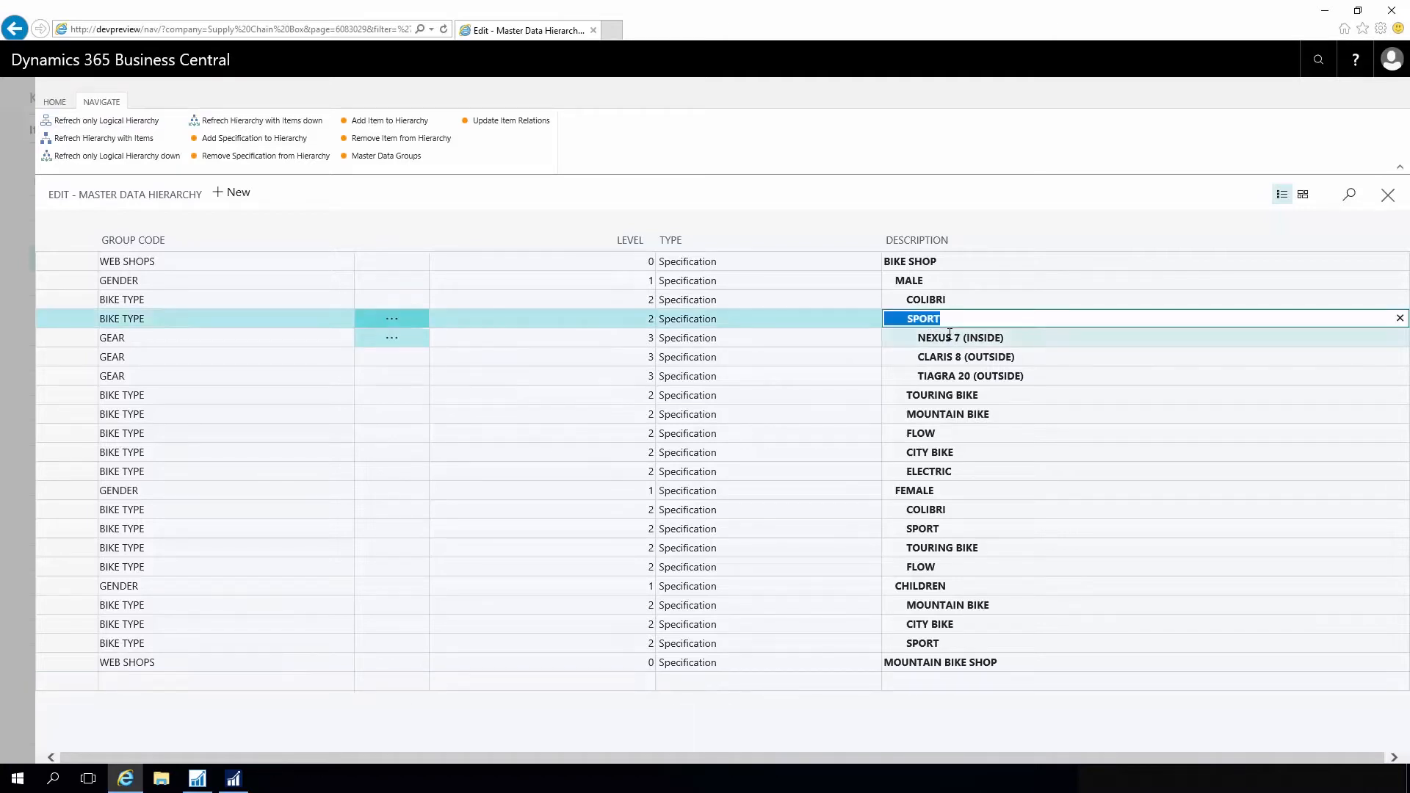
{"action": "left_click", "coordinate": [958, 337]}
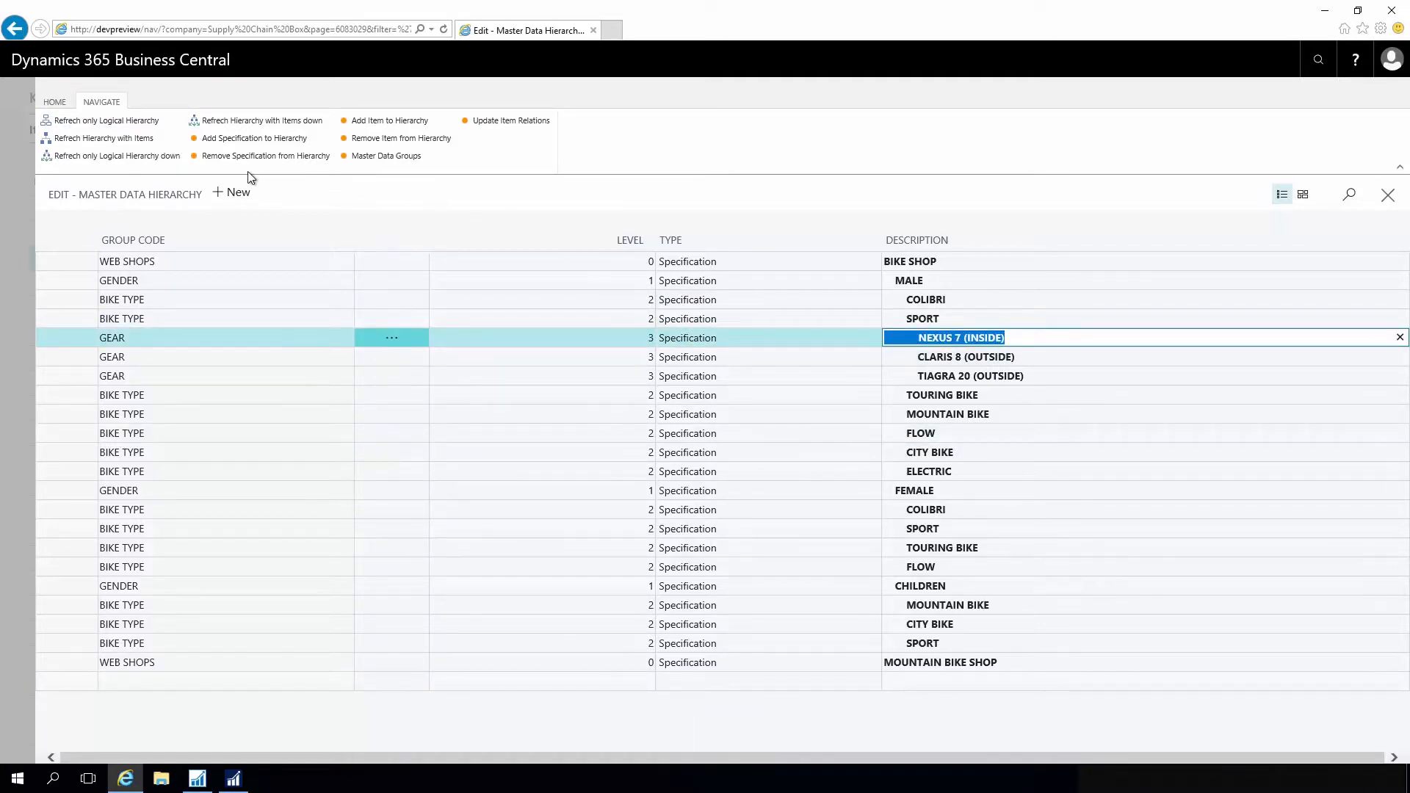
{"action": "mouse_move", "coordinate": [112, 155]}
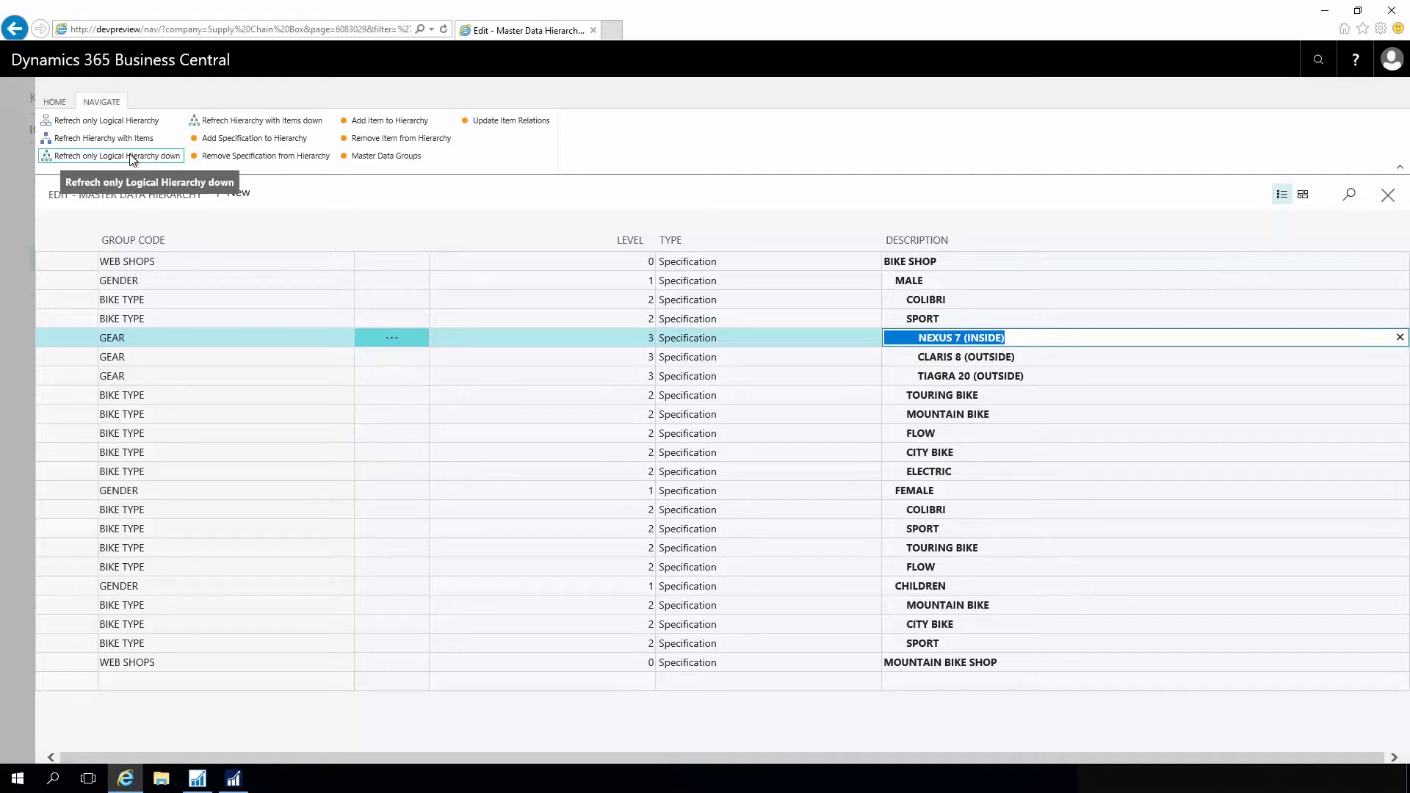
{"action": "left_click", "coordinate": [106, 137]}
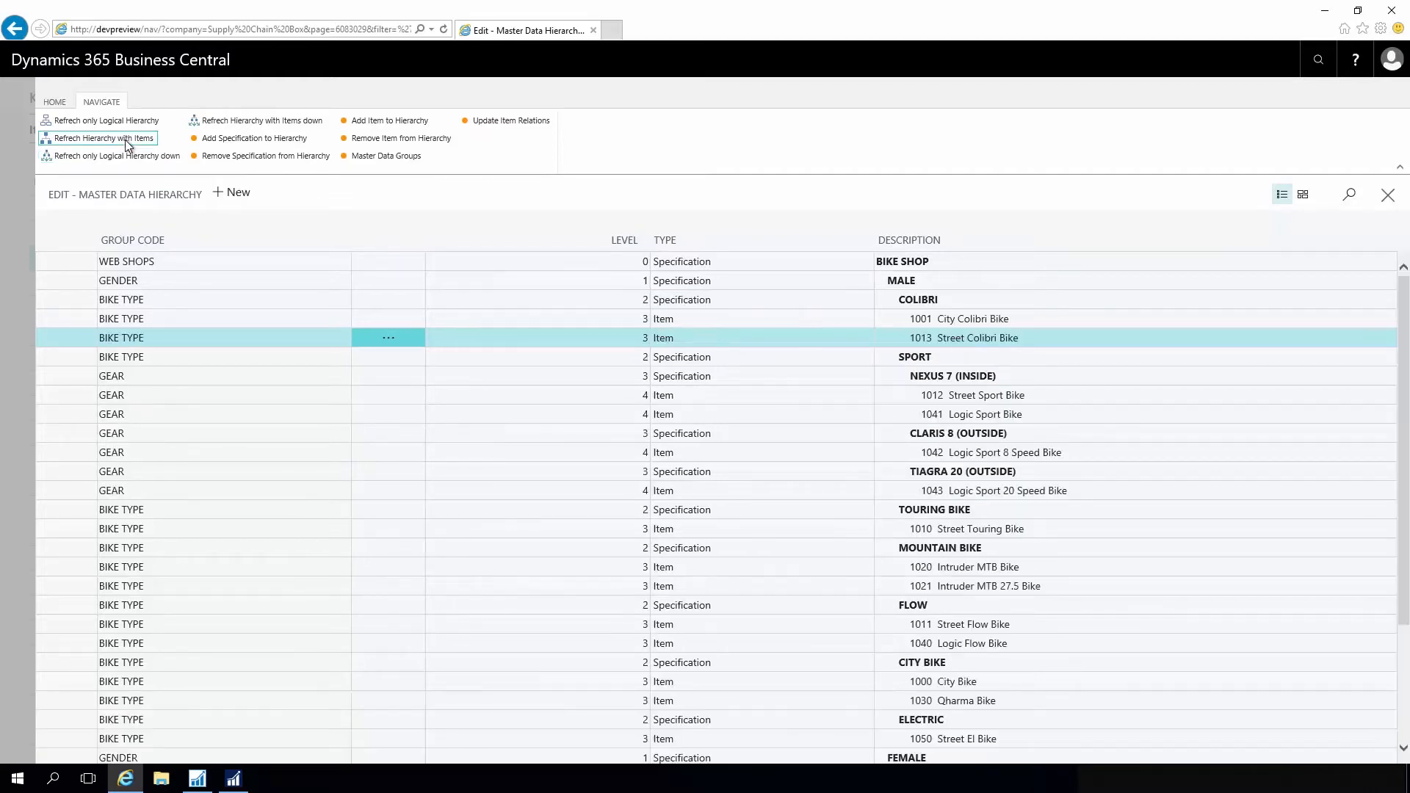
{"action": "mouse_move", "coordinate": [101, 137]}
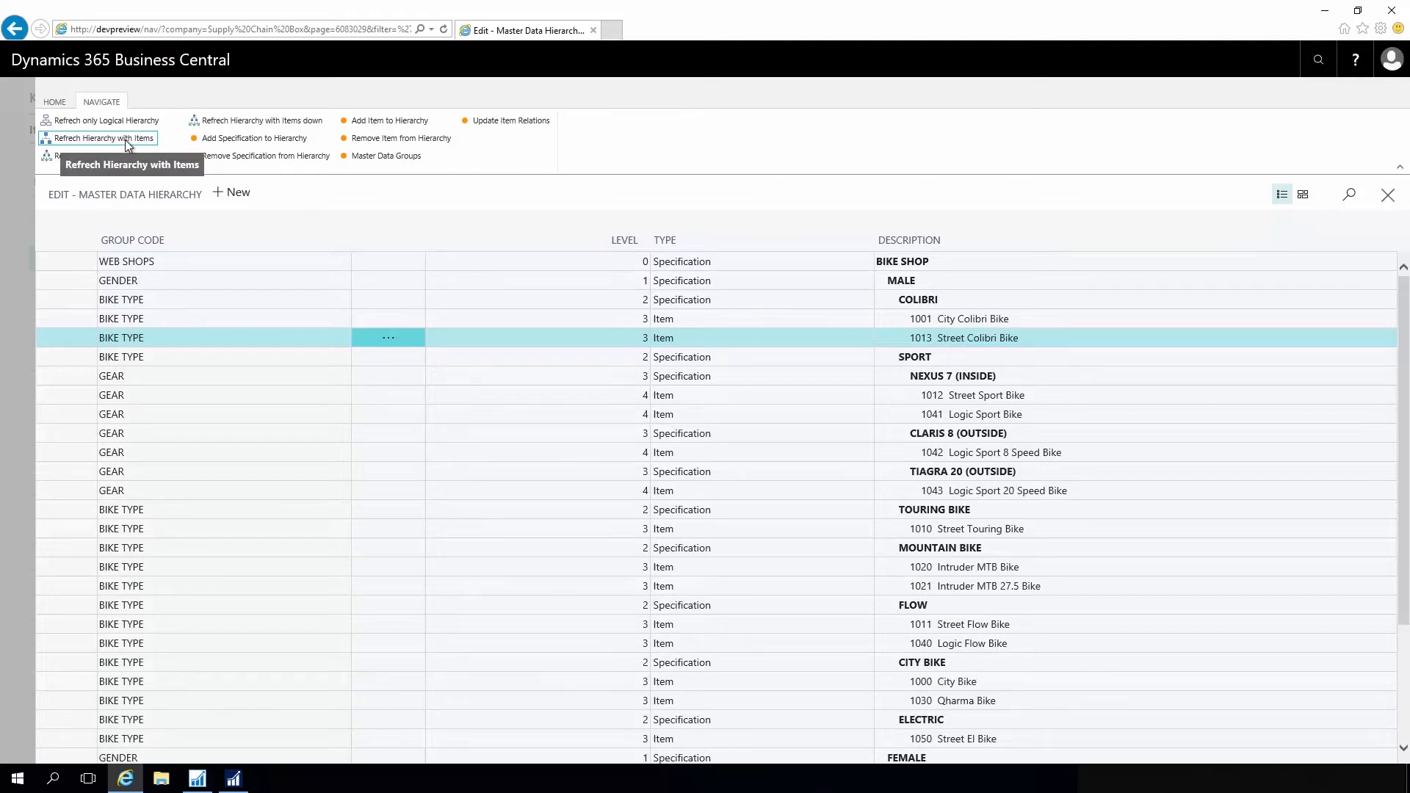